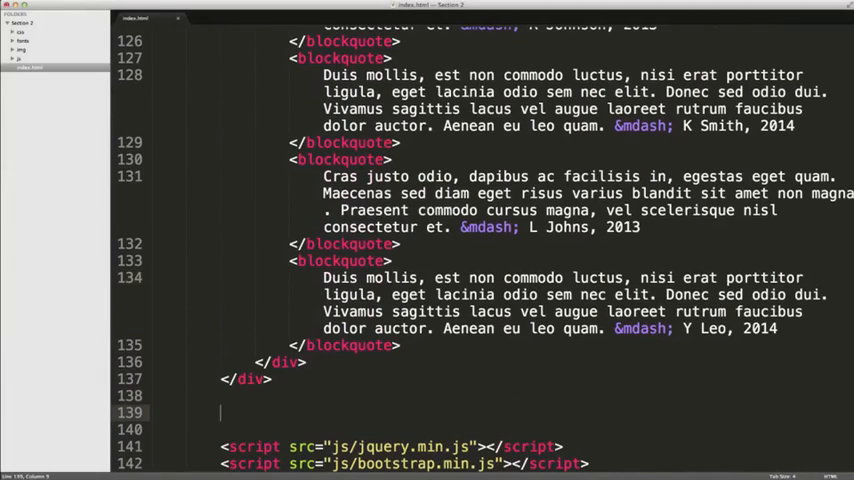
Step: Start a div with id team holding a div.container-fluid below the testimonials
text(div[])
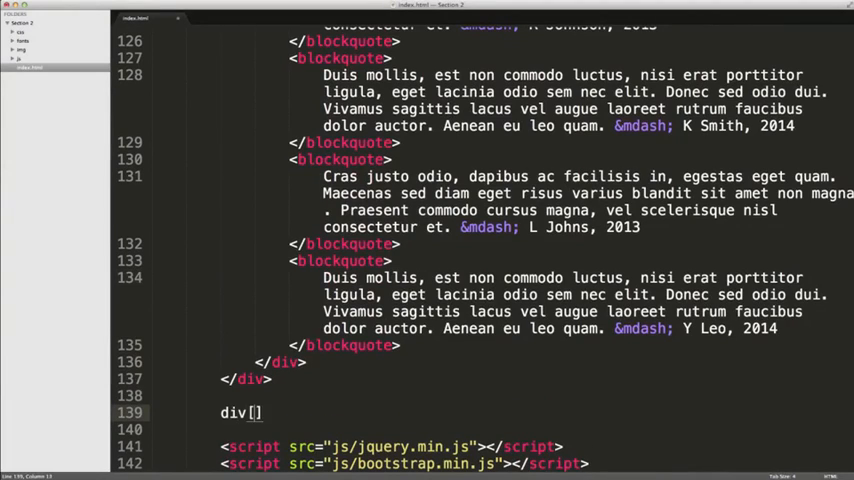
text(id="tea")
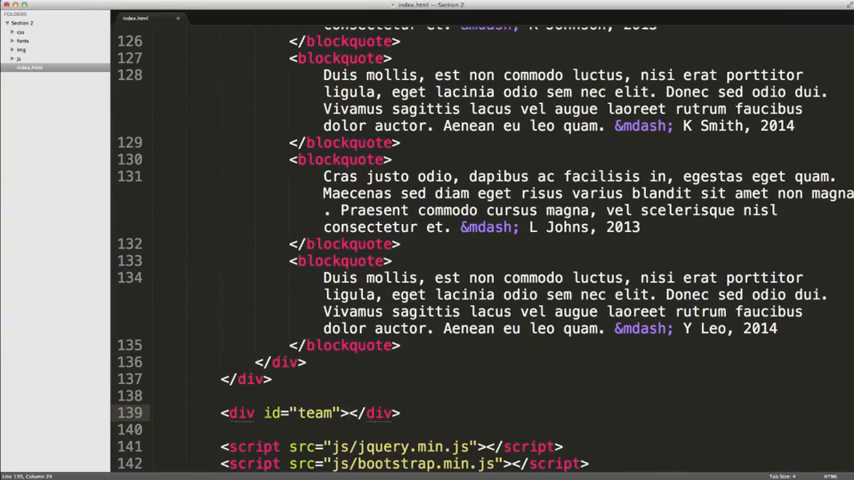
text(divp[])
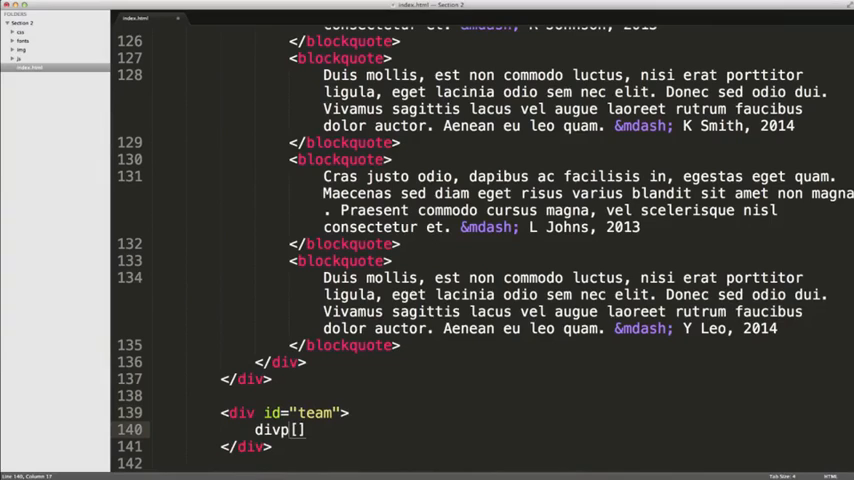
text(class)
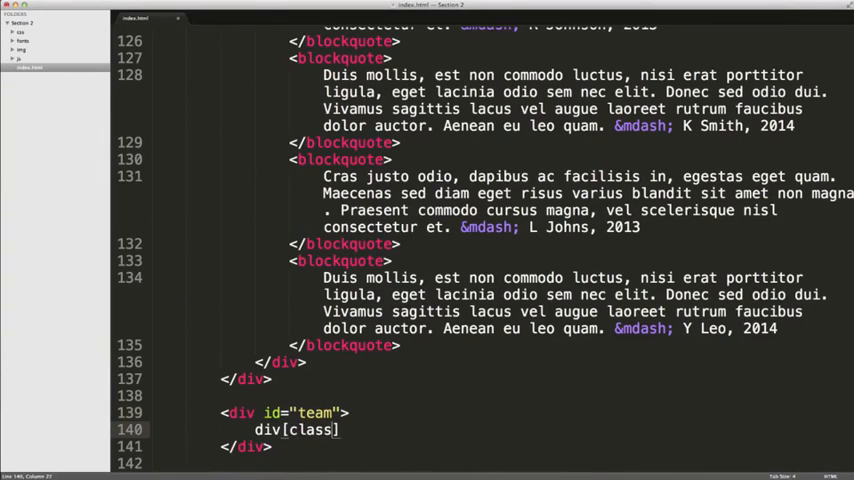
text(="con")
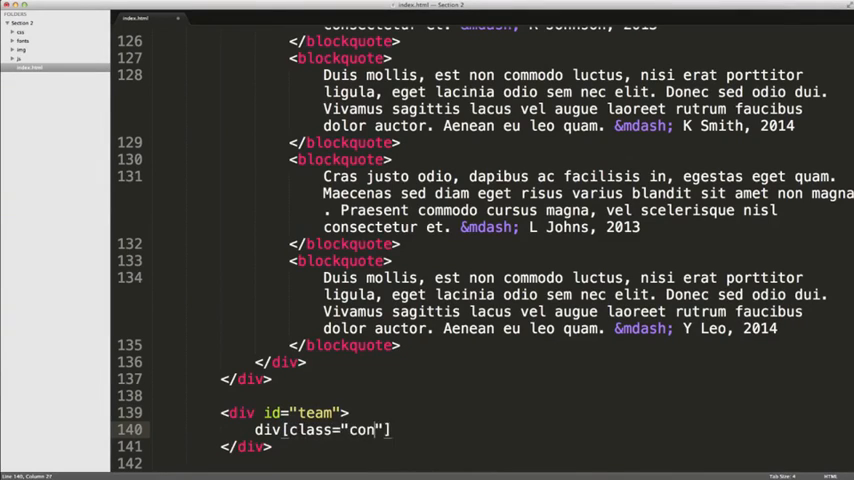
text(tainer-fluid)
text(div[)
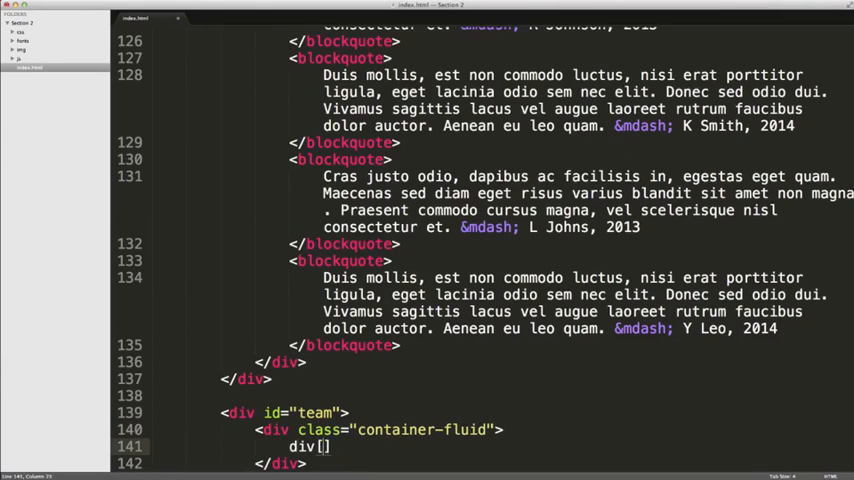
Step: Add a page-header div with an h1 reading 'Our Team' and small 'of experts'
text(class)
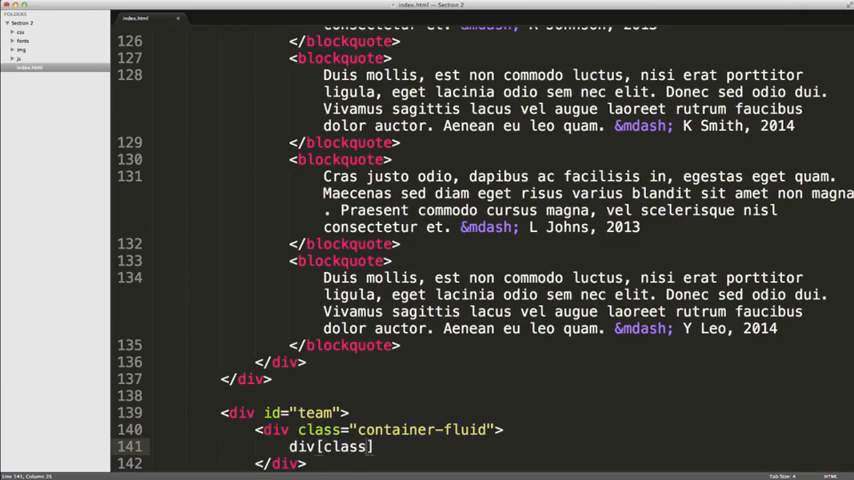
text(="page-h")
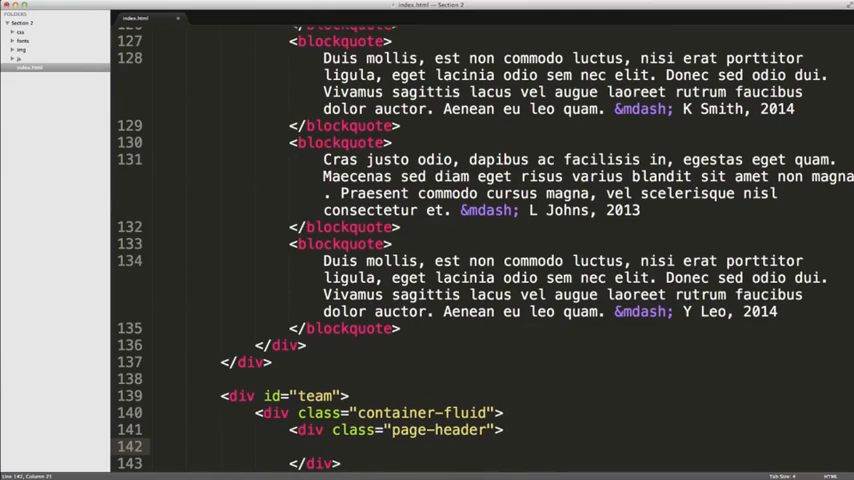
text(h1><small></small></h1>)
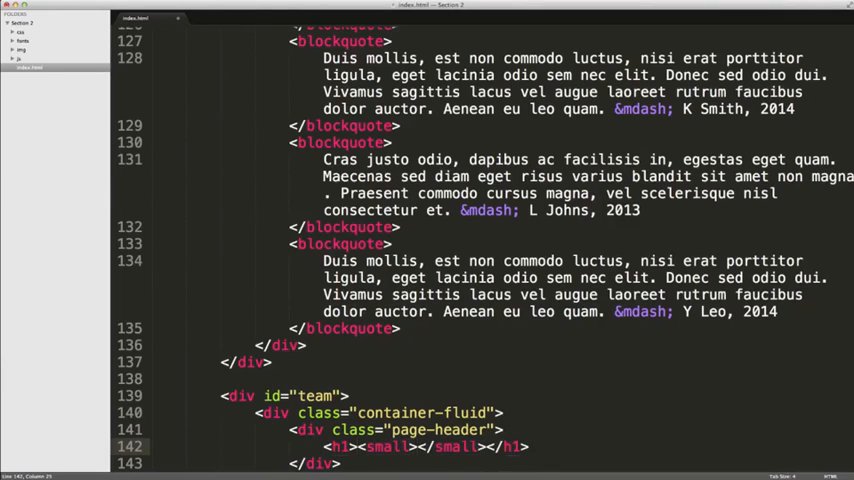
text(Our Team)
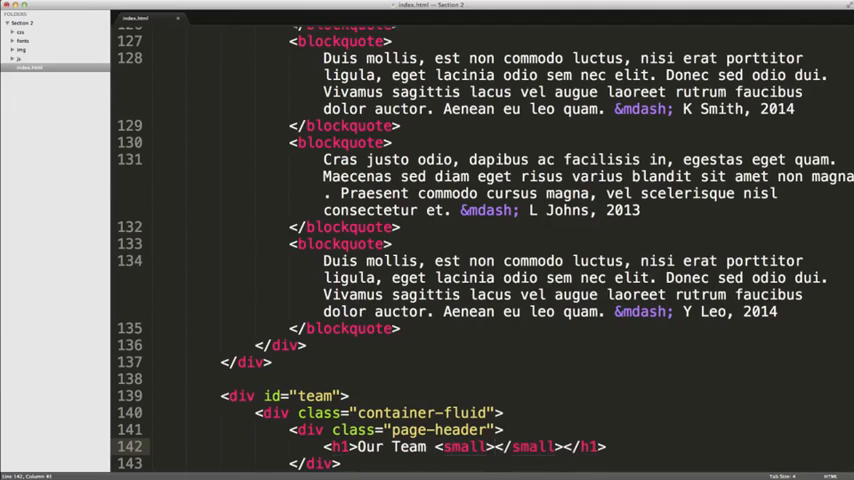
text(of experts)
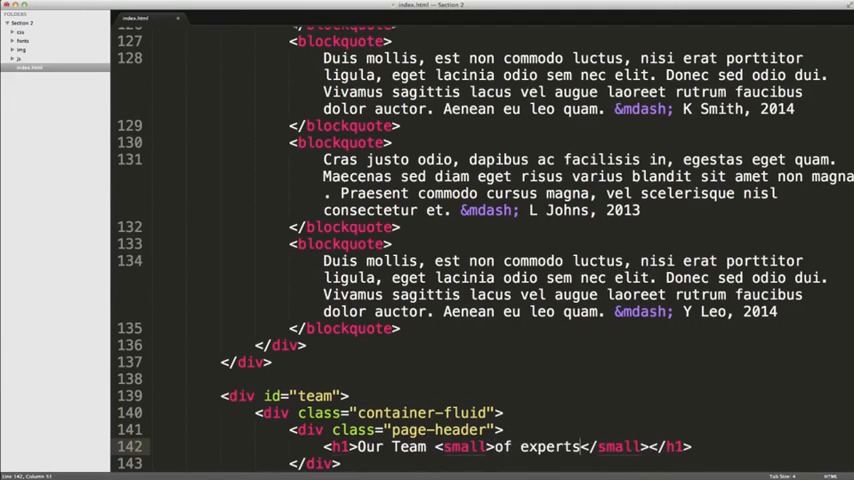
scroll(down, 3)
text(div[)
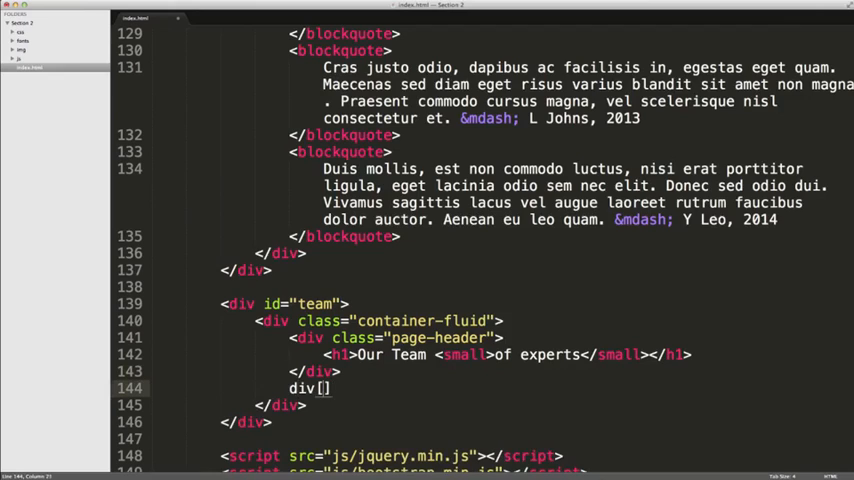
Step: Add a div.row under the header containing a first div.col-md-3 column
text(class="")
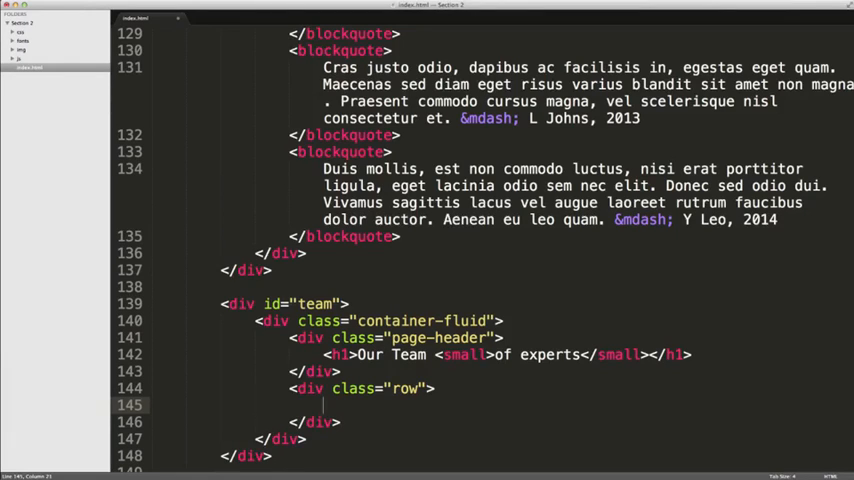
text(div[])
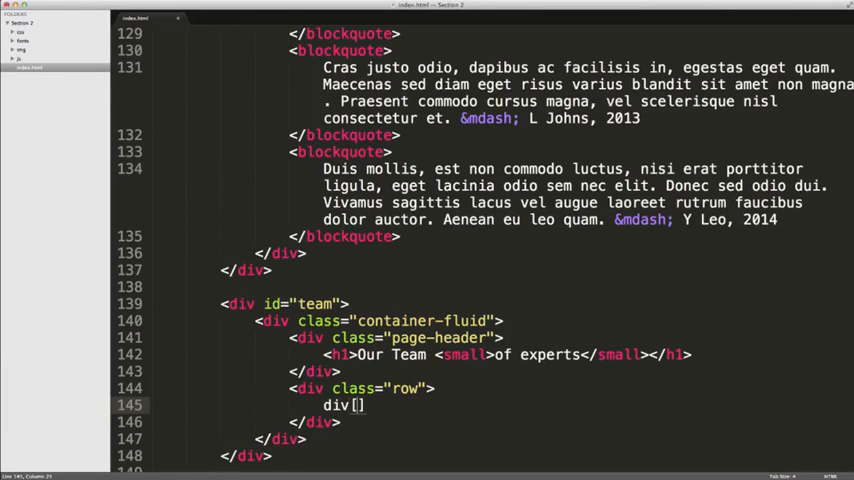
text(class="")
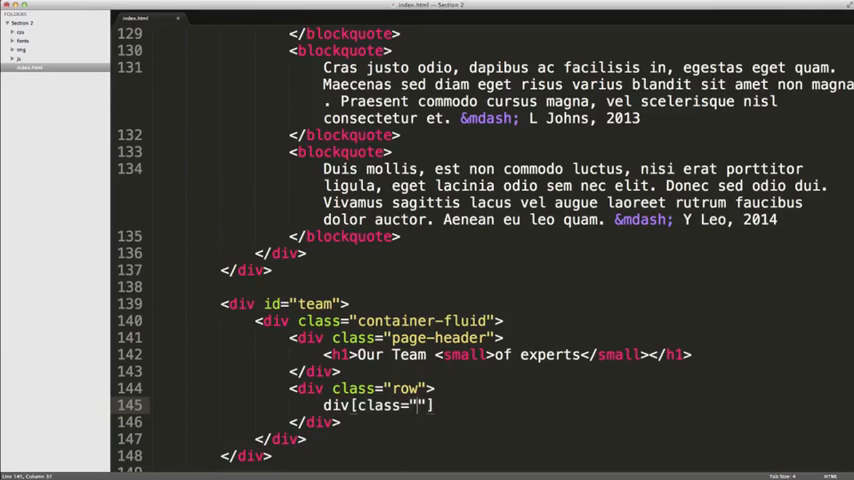
text(col-)
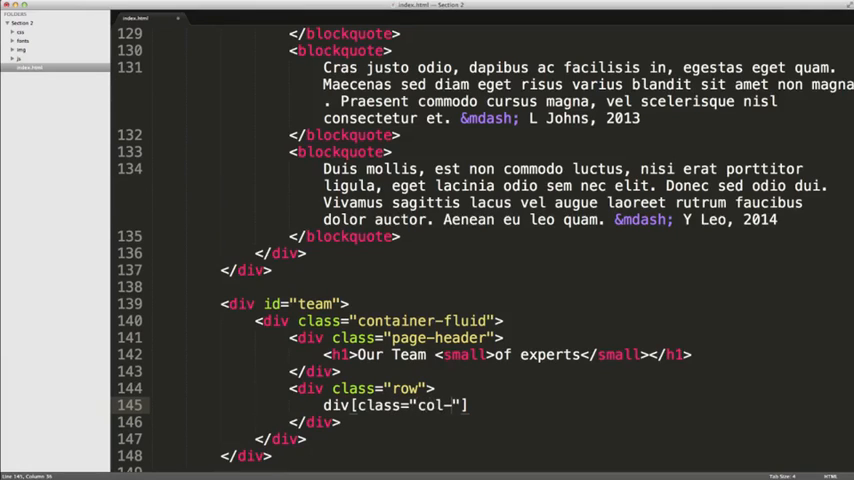
text(md-)
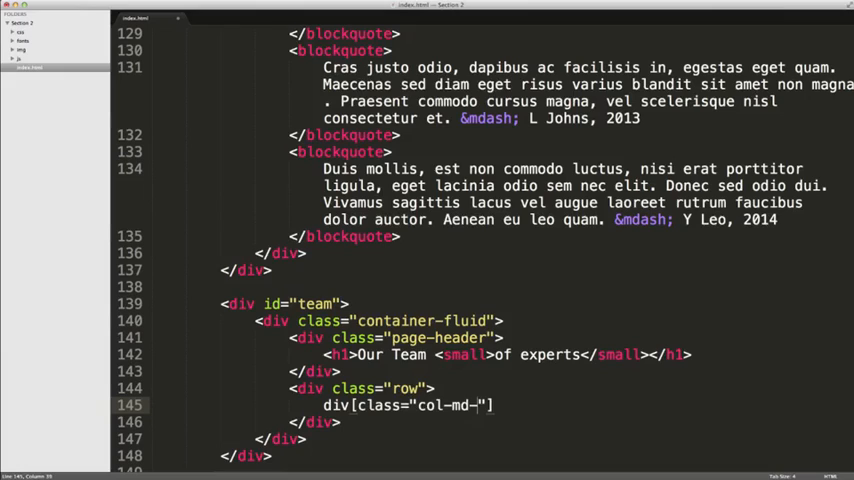
text(3)
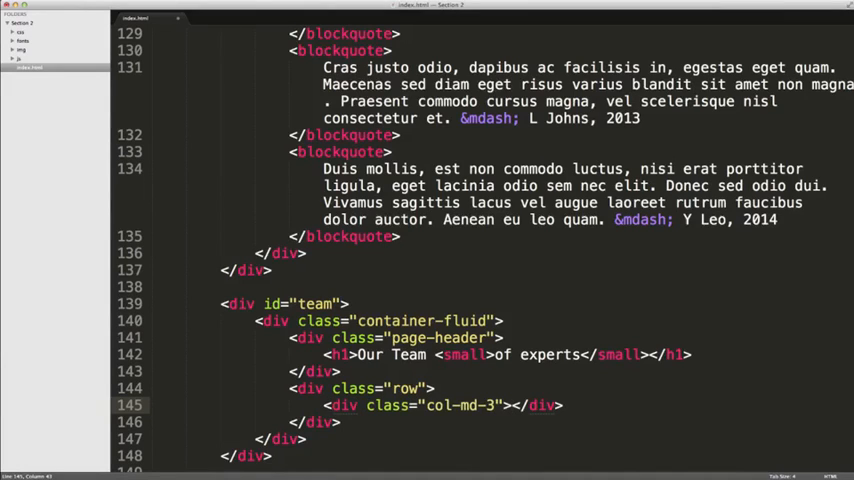
key(enter)
text(<img s)
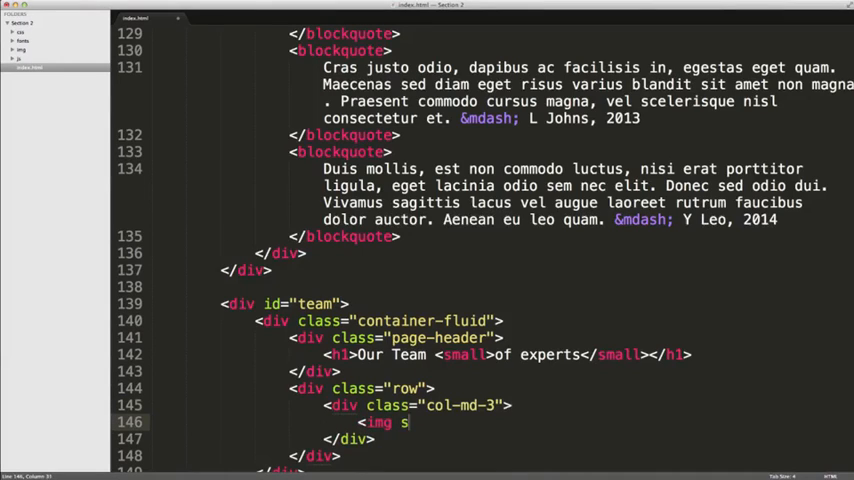
Step: Write an img tag with src img/avatars/avatar1.png and an empty alt in the column
text(rc="")
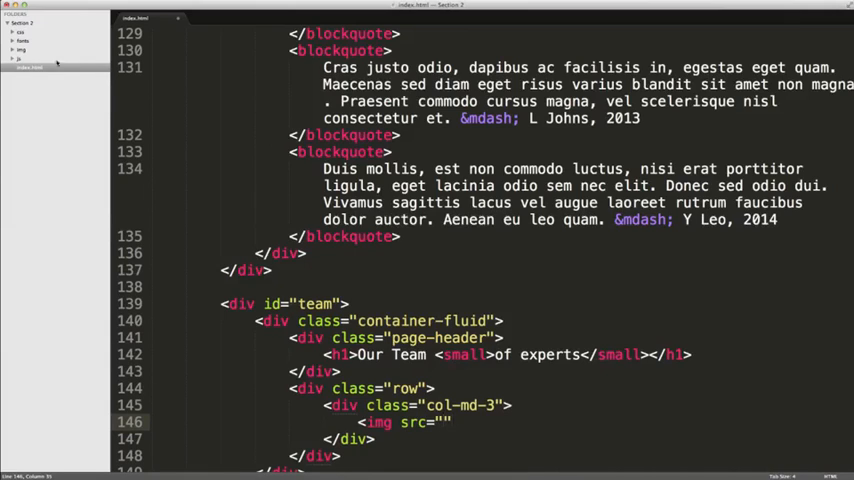
click(20, 48)
text(img)
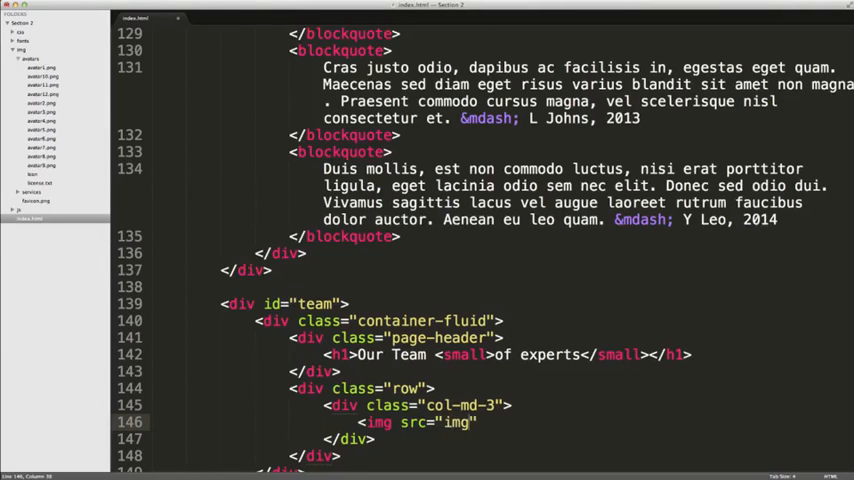
text(/a)
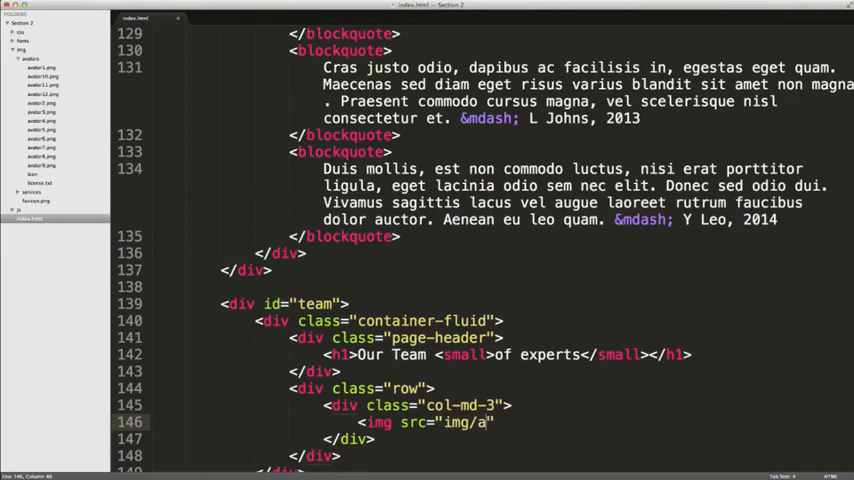
text(avatars/)
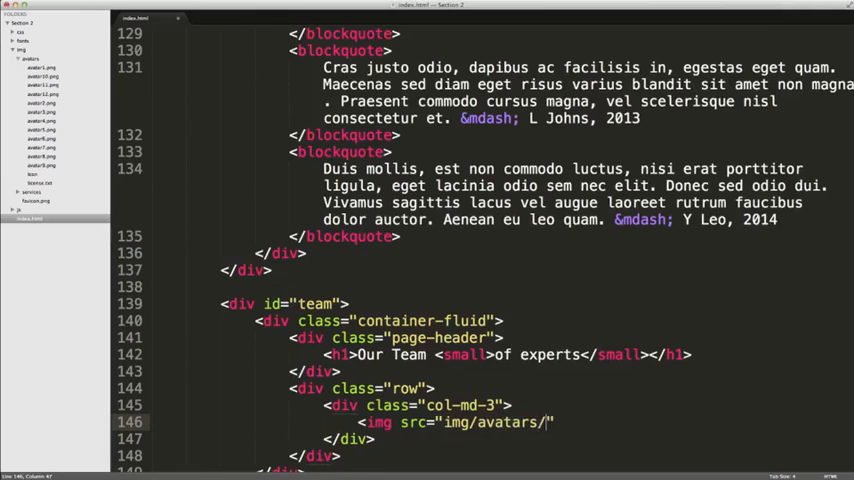
text(avatar)
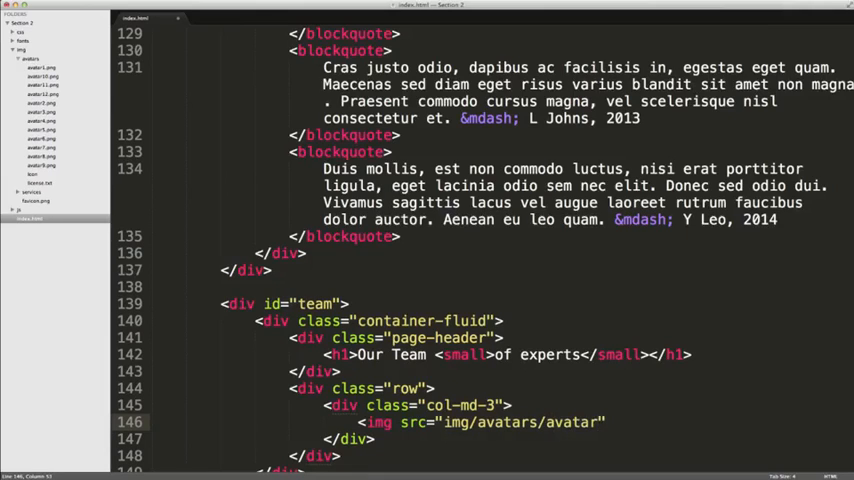
text(1.png)
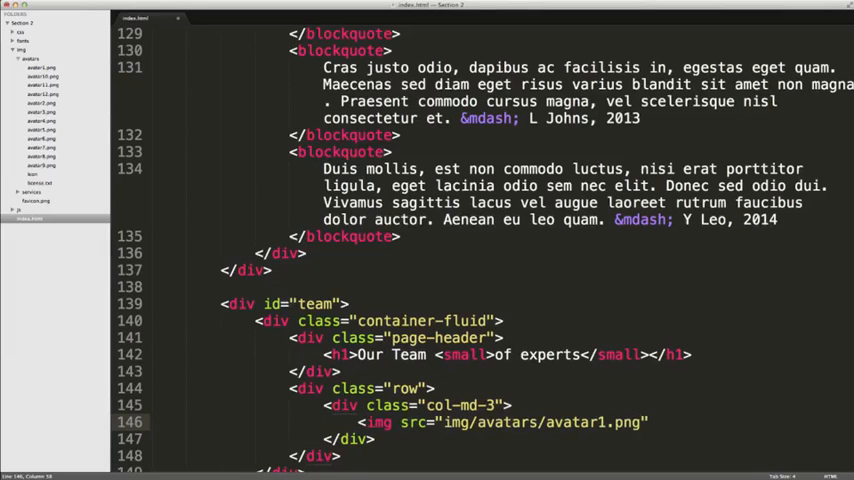
text(alt="">)
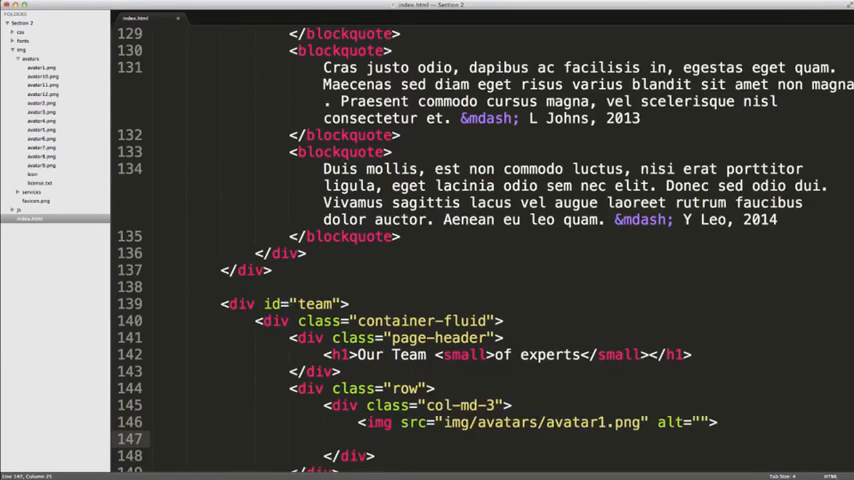
Step: Add a p.lead paragraph reading 'CEO and Co Founder' under the avatar
text(p)
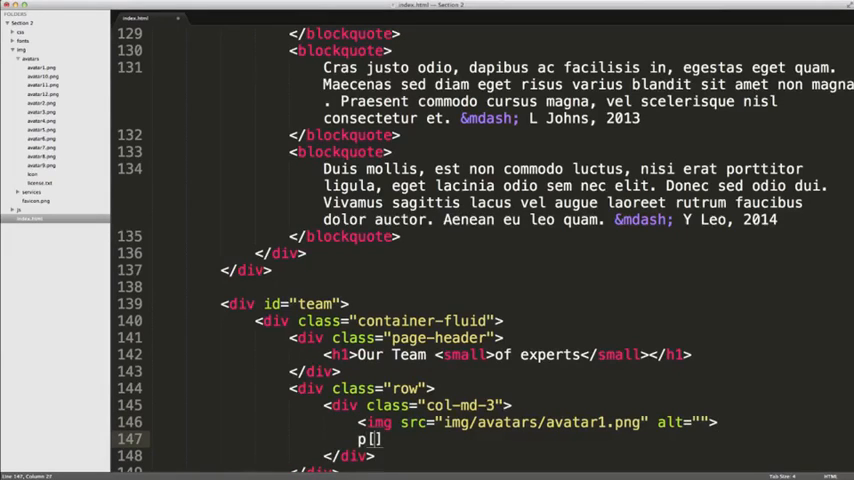
text(class="")
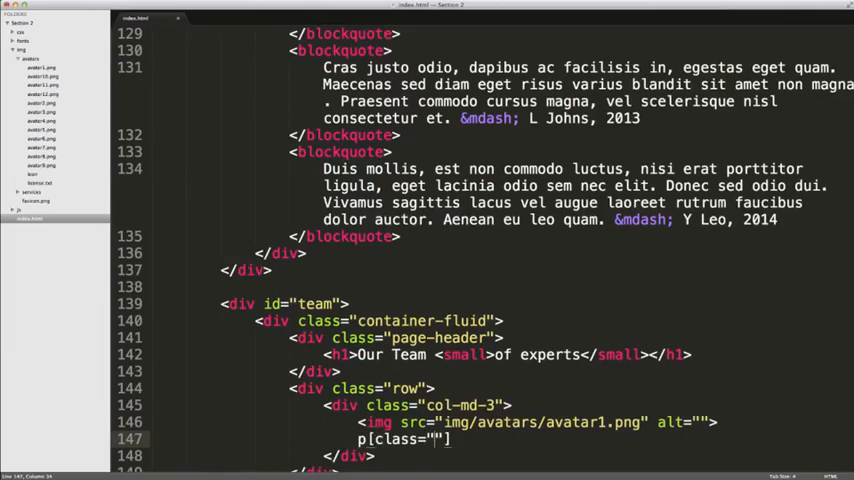
text(l)
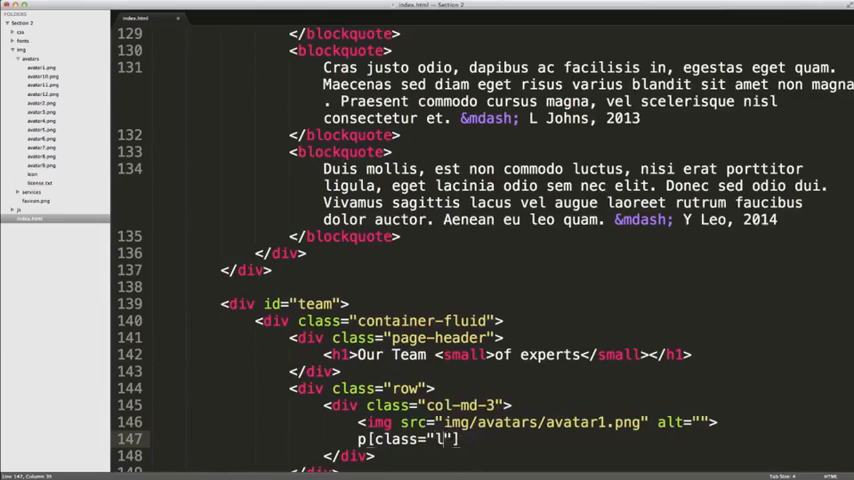
text(ead)
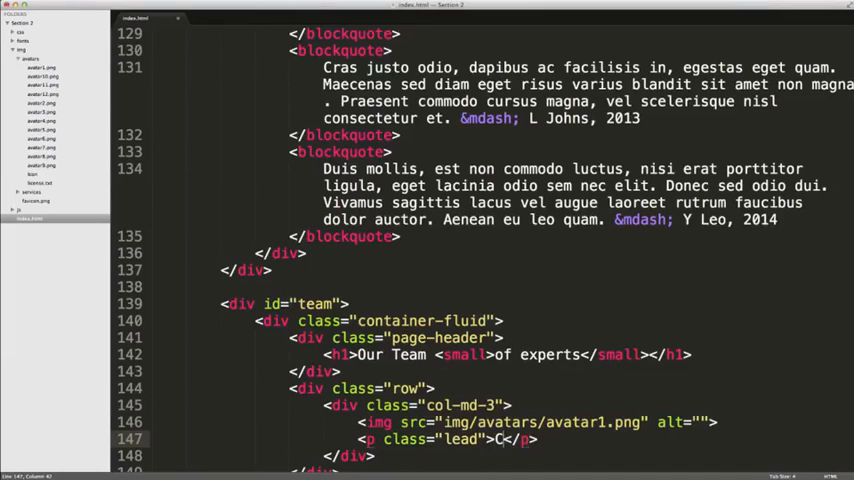
text(EO abd)
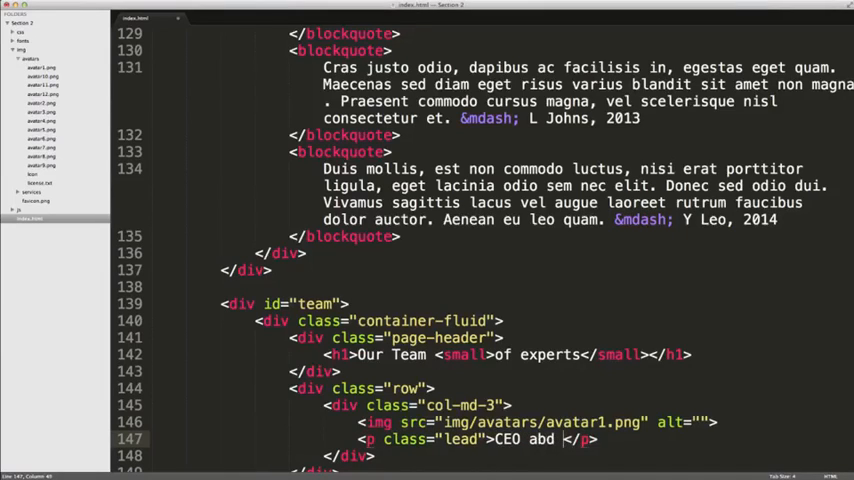
text(and Co Founder)
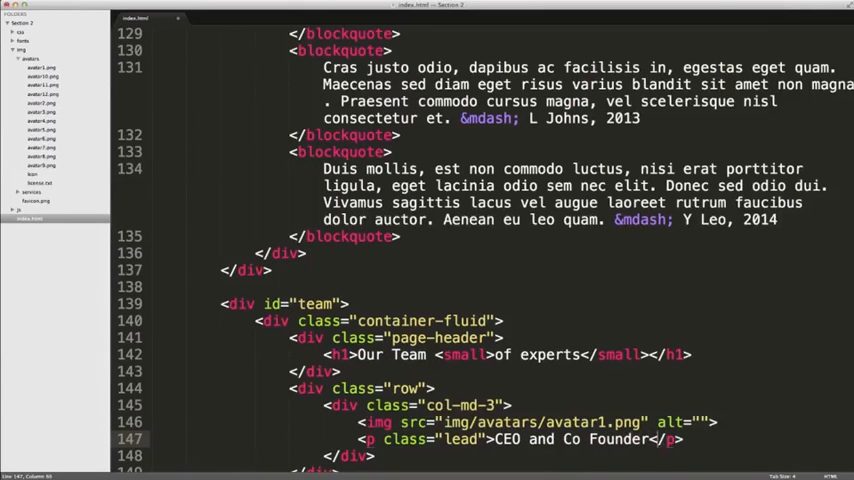
Step: Add a p.info paragraph filled with lorem ipsum placeholder text
text(p[])
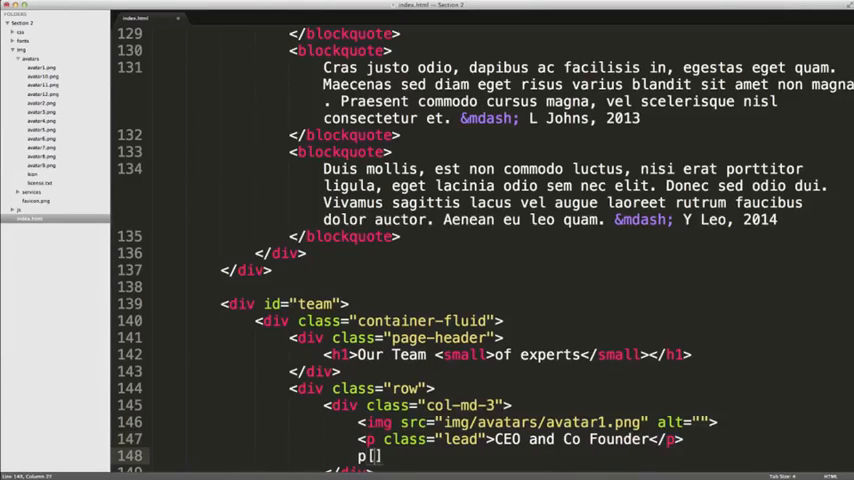
text(class)
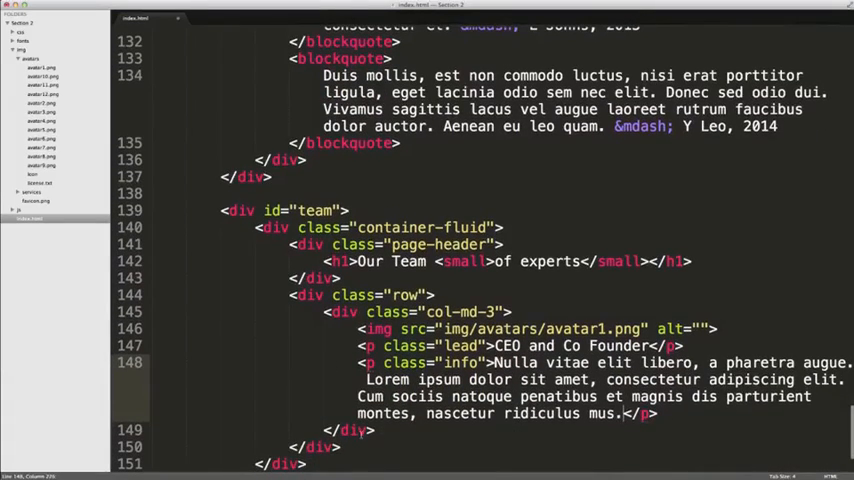
scroll(down, 3)
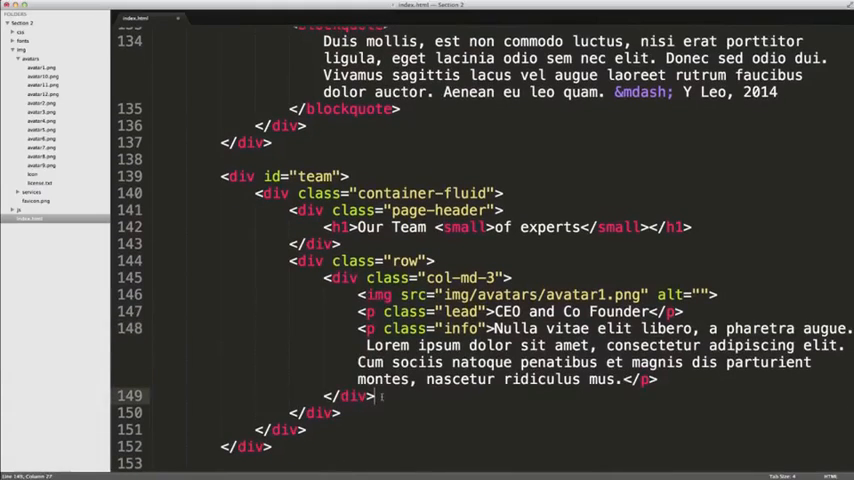
Step: Select the col-md-3 member block and duplicate it to fill the row with four columns
drag(330, 276, 376, 396)
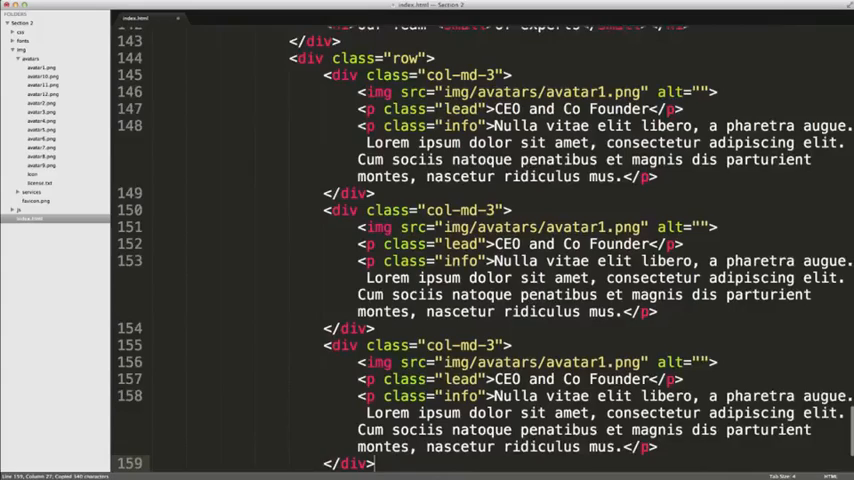
scroll(down, 3)
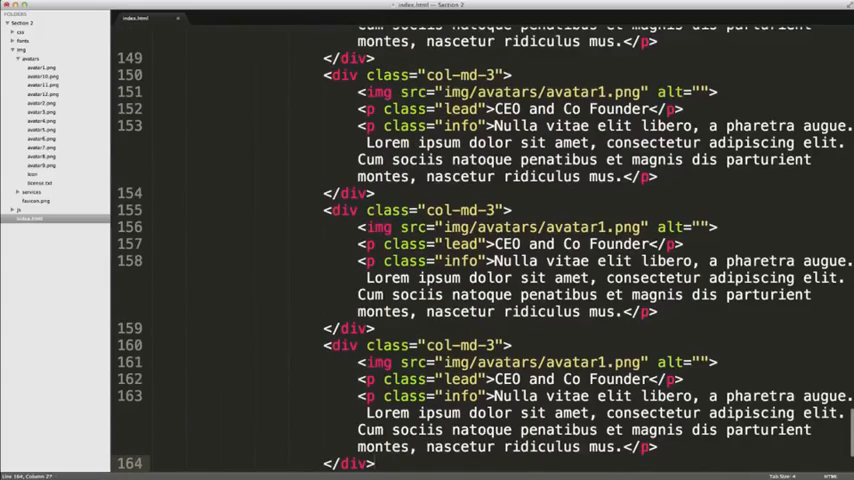
scroll(up, 3)
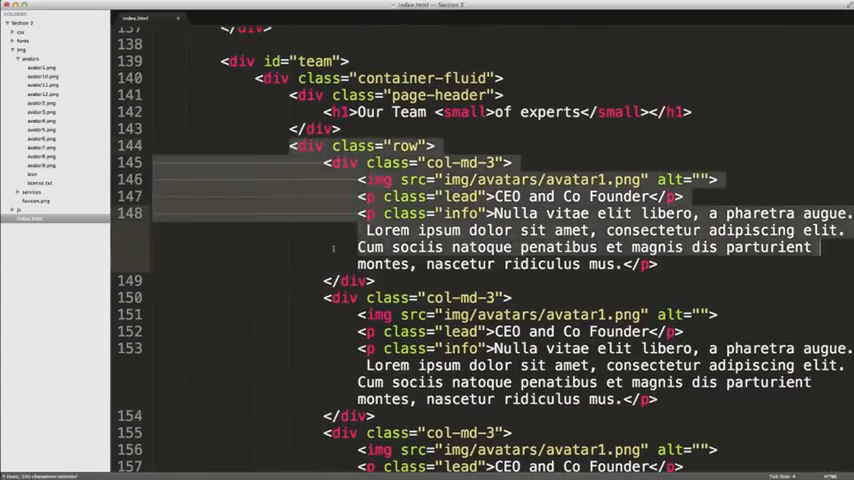
scroll(down, 3)
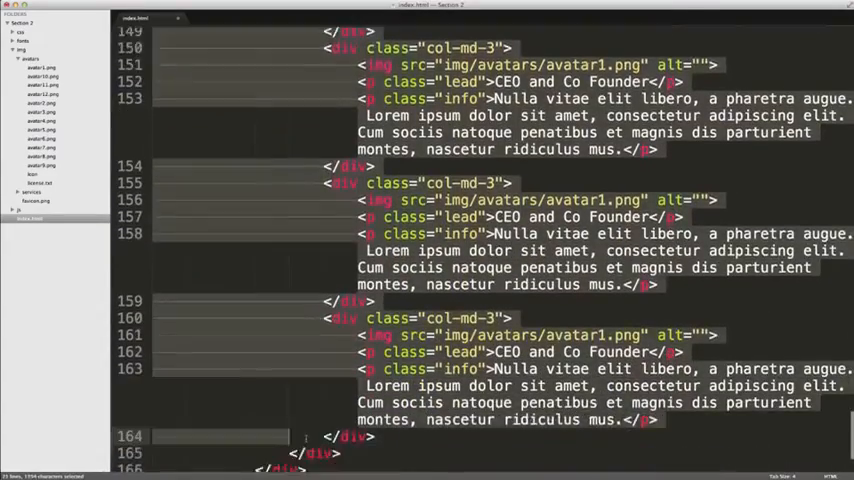
scroll(down, 3)
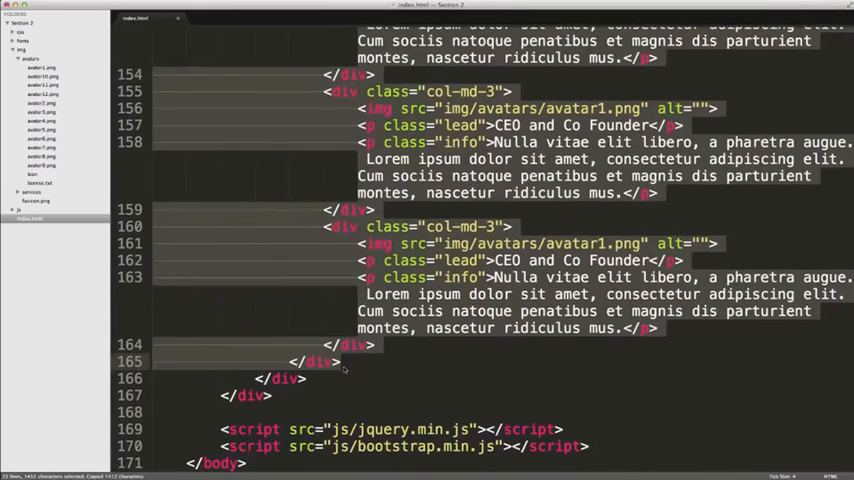
scroll(down, 3)
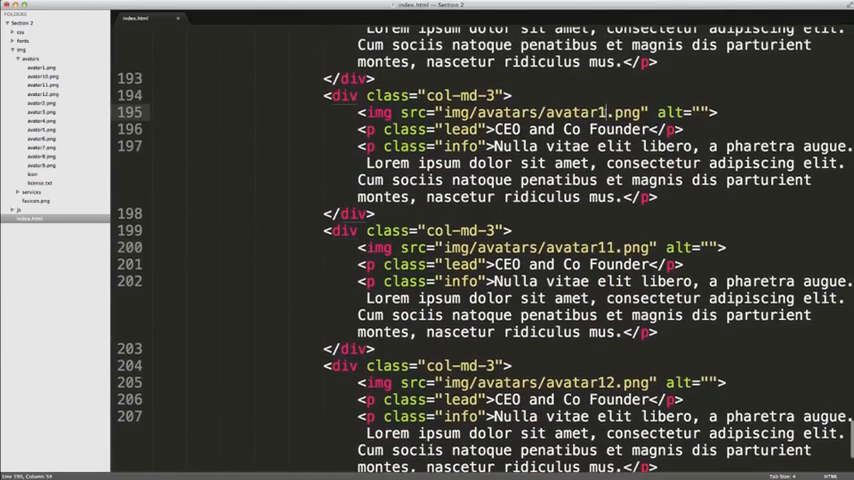
Step: Scroll back up through the duplicated rows to renumber each img src avatar
scroll(up, 3)
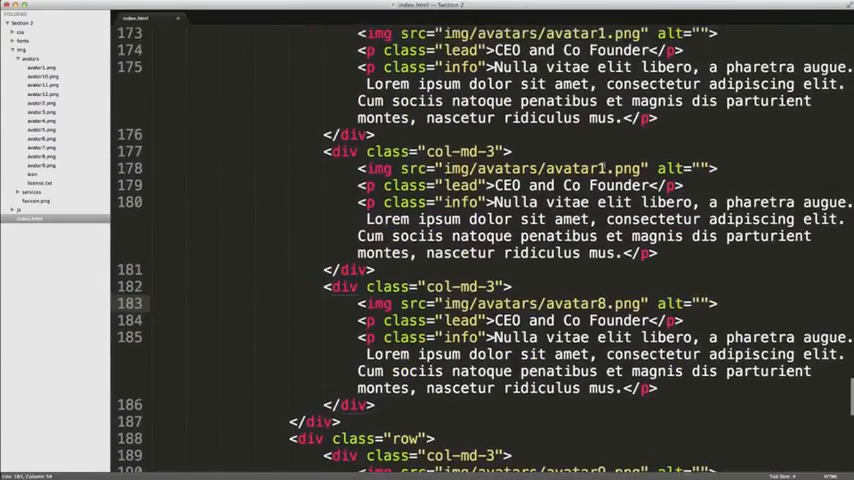
scroll(up, 3)
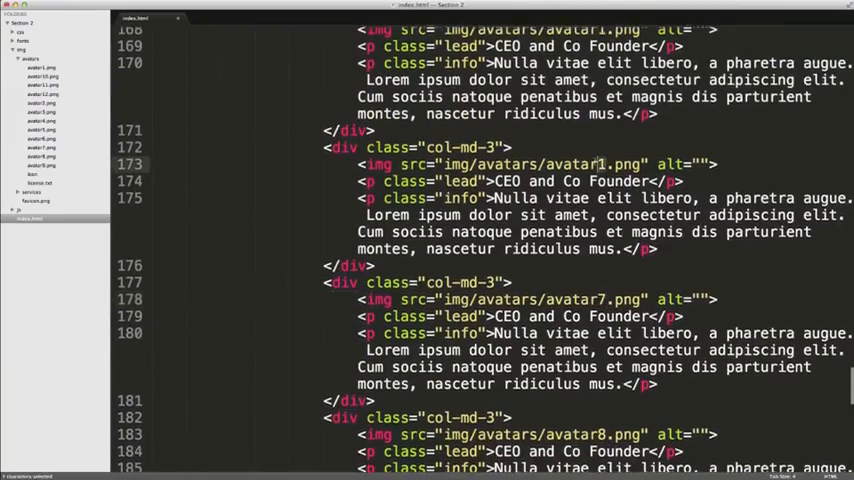
scroll(up, 3)
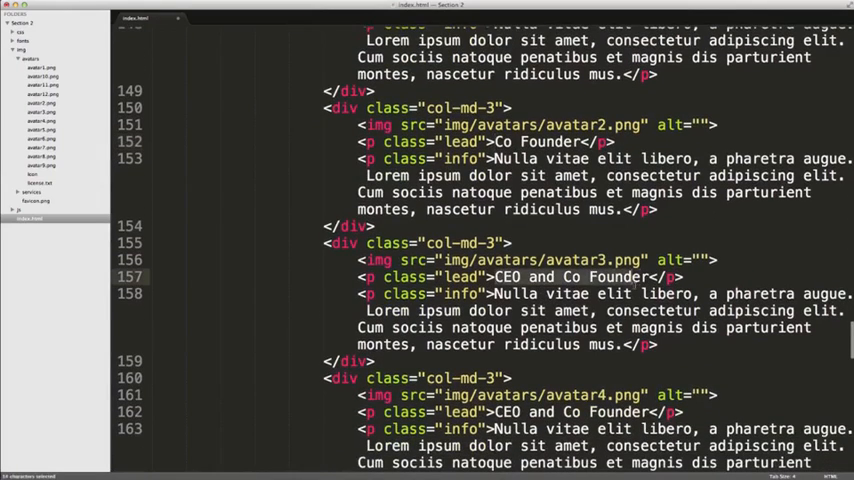
Step: Change the roles for avatars 3–5 to Lead Designer, Graphic Designer and Software Architect
text(Leadd)
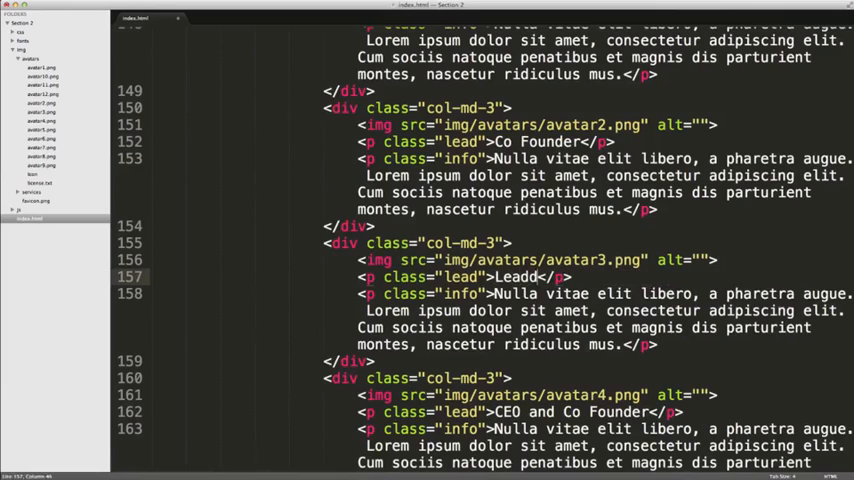
text(Lead De)
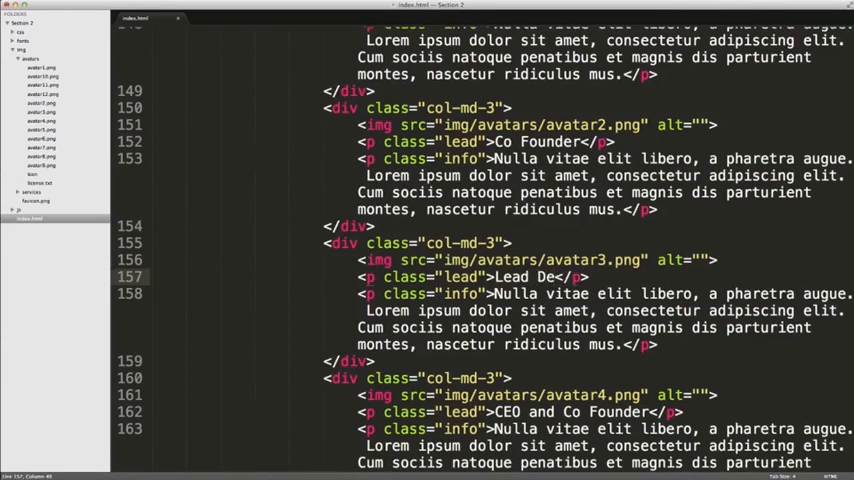
text(signer)
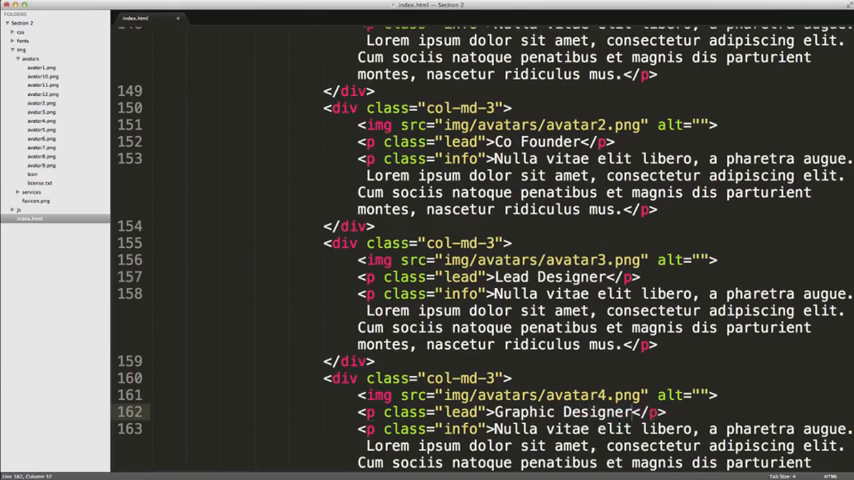
scroll(down, 3)
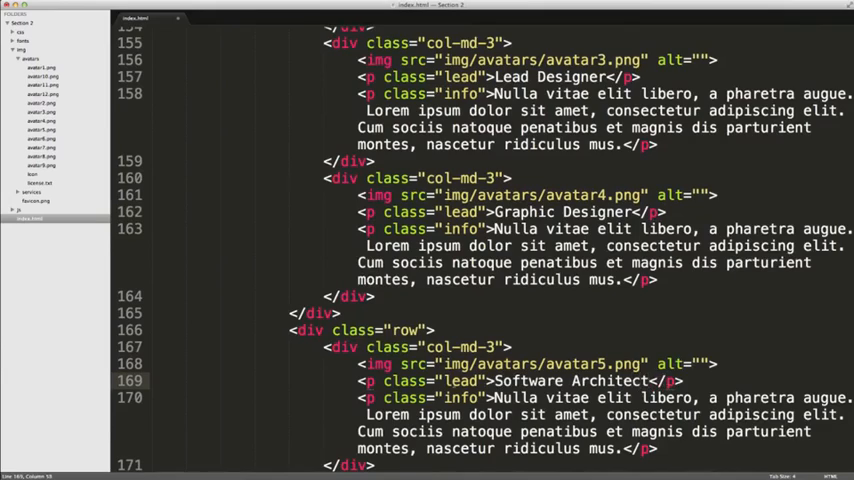
Step: Set avatars 6–9 roles to Web Developer, Photoshop Expert, Java Developer and WordPress Guru
scroll(down, 3)
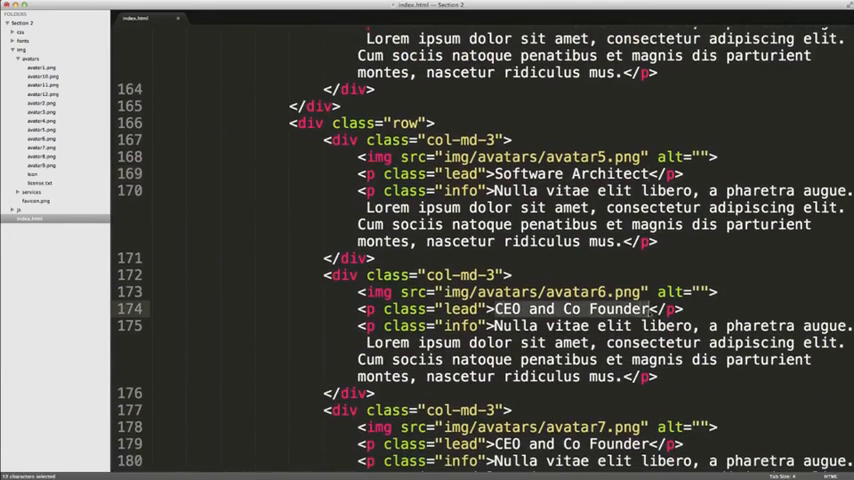
text(Web Devel)
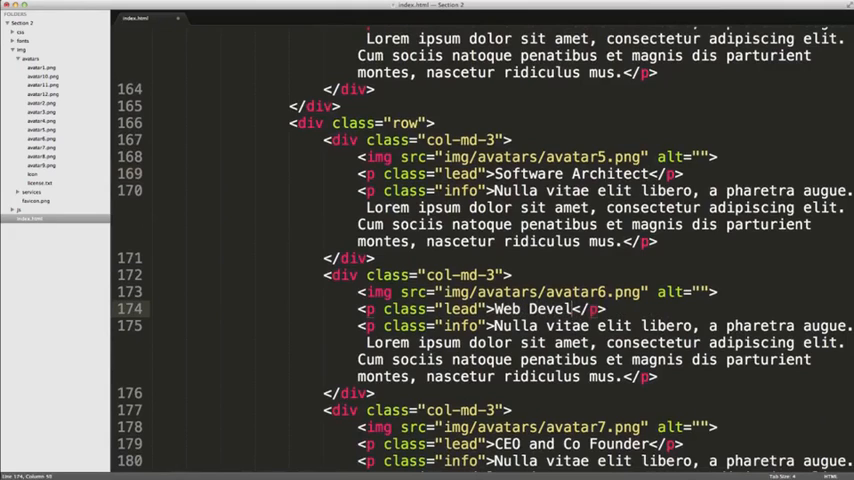
text(oper)
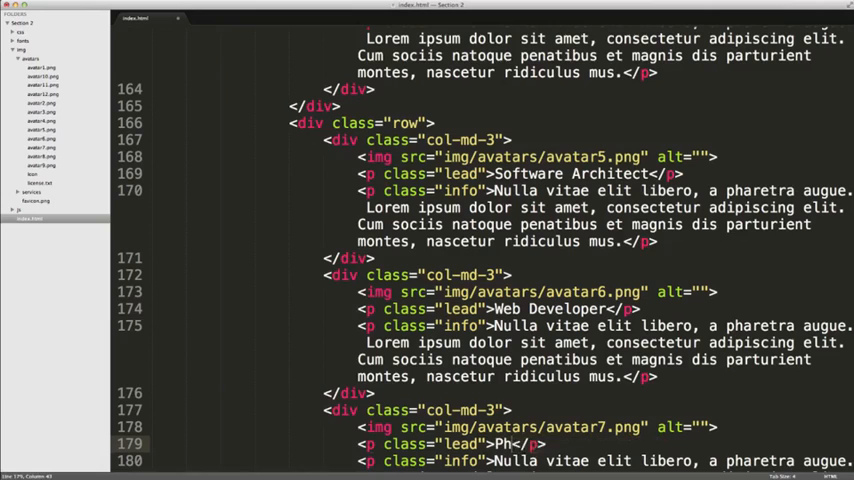
text(Photoshop Exper)
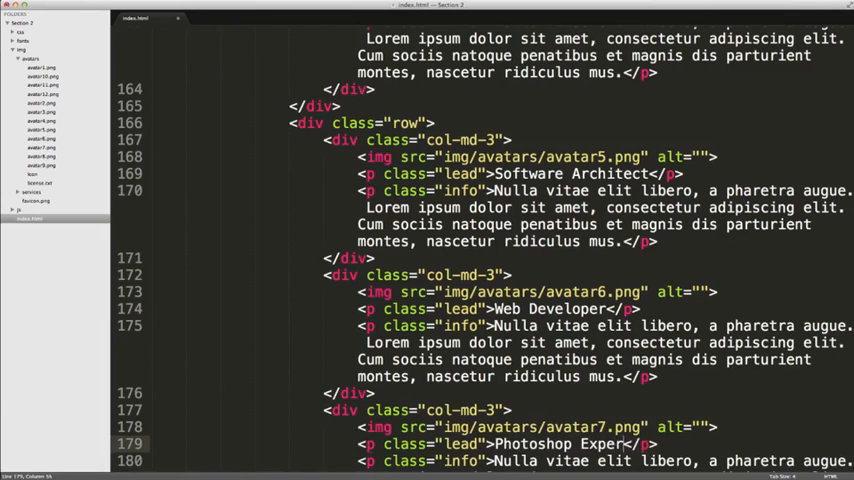
scroll(down, 3)
text(t)
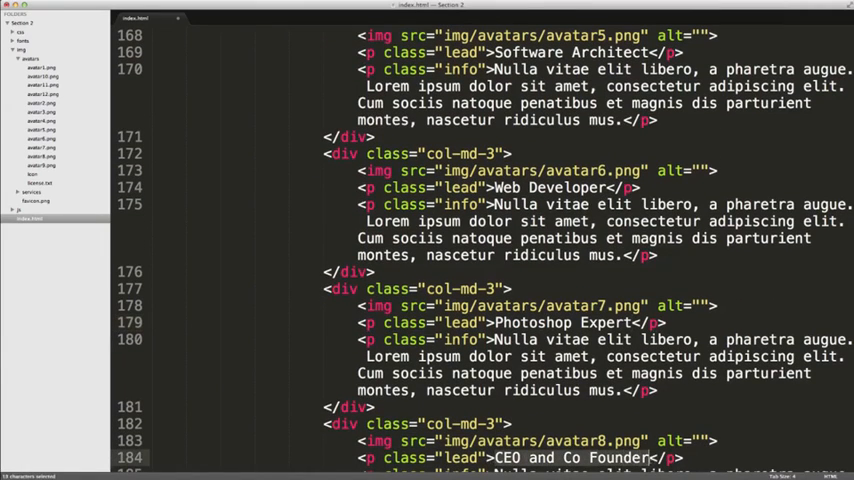
text(Java)
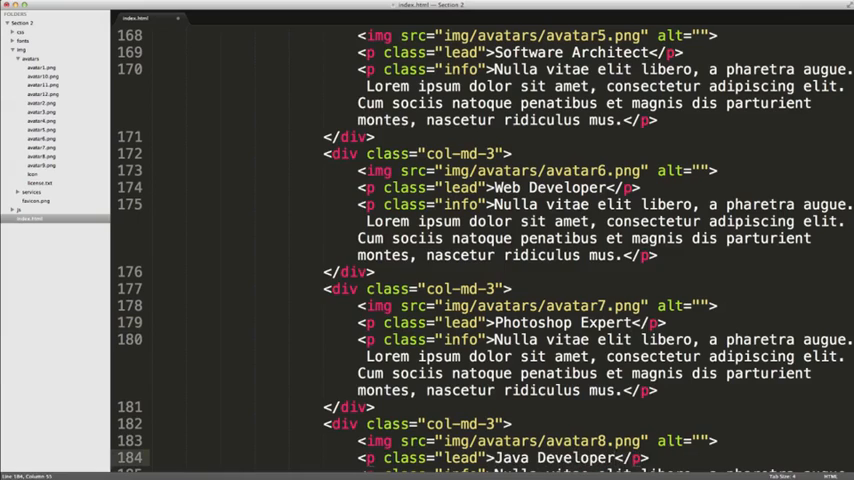
scroll(down, 3)
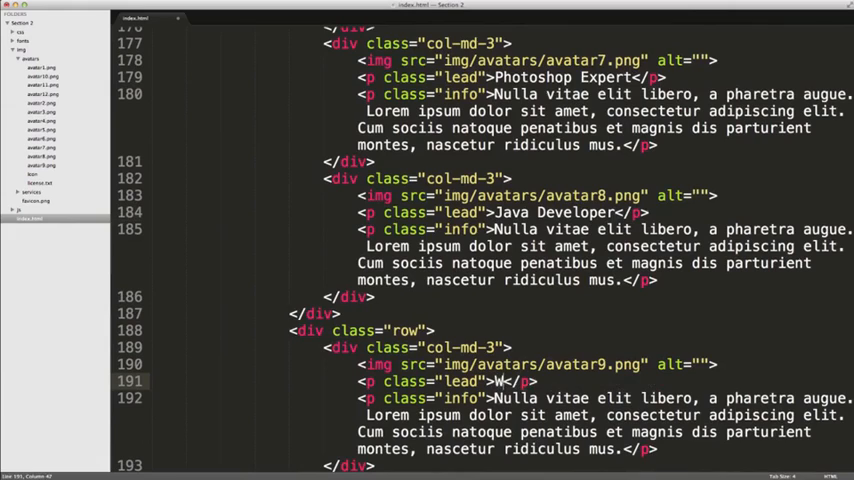
text(ordPress Guru)
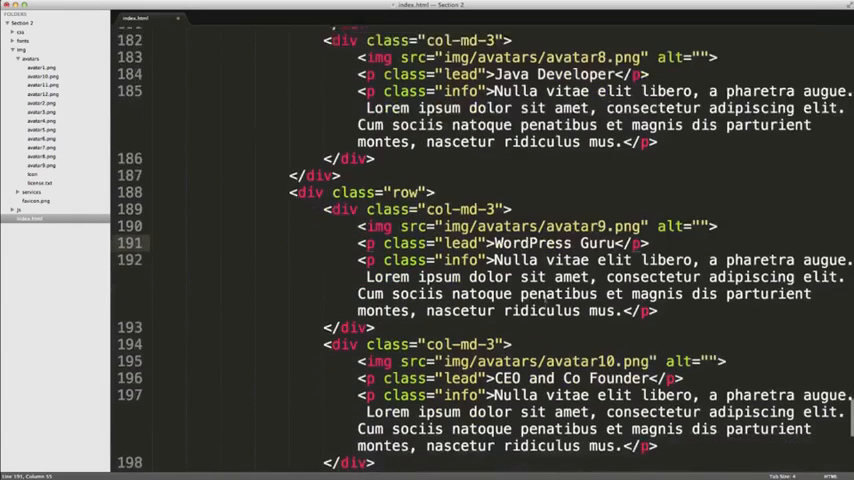
Step: Set avatars 10–12 roles to Web Developer, CSS Pro and PHP Coder
scroll(down, 3)
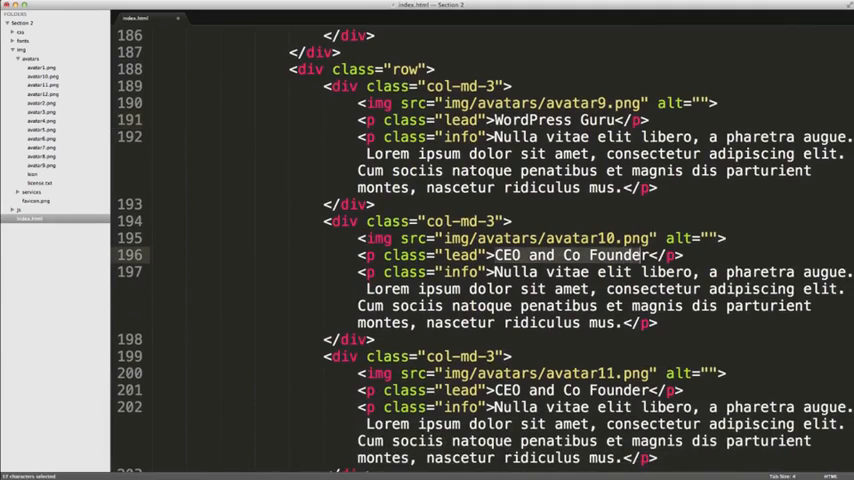
text(Web Develop)
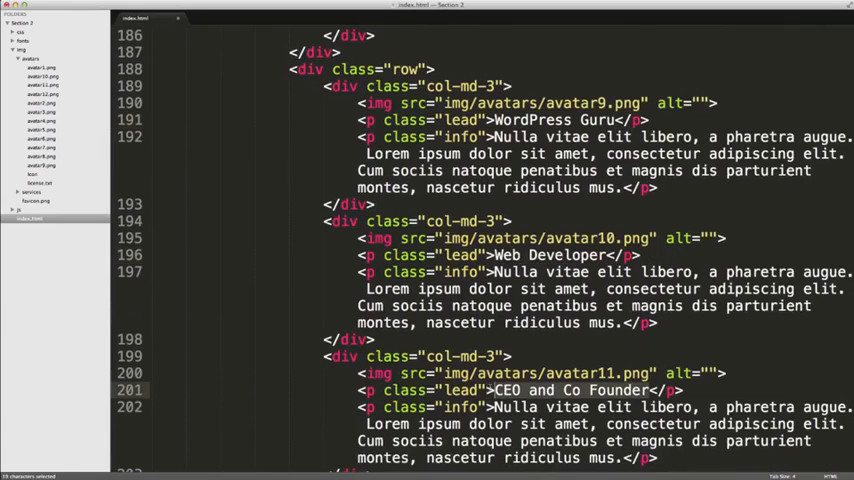
text(CSS)
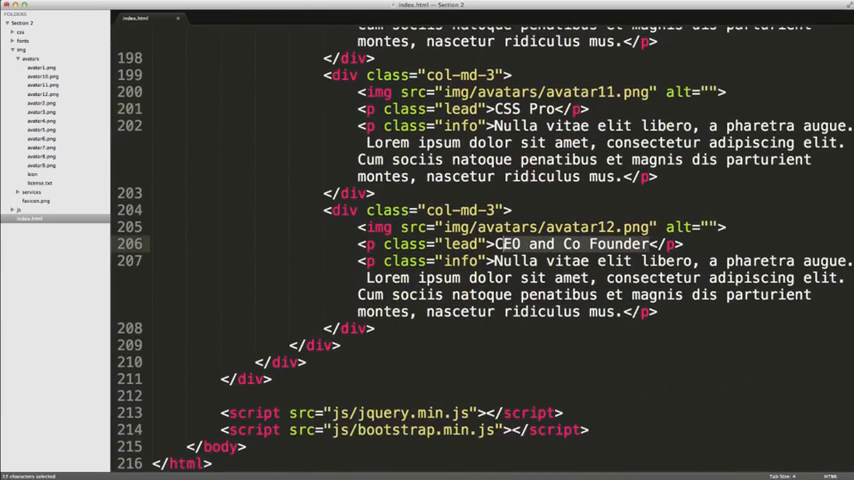
text(PHP)
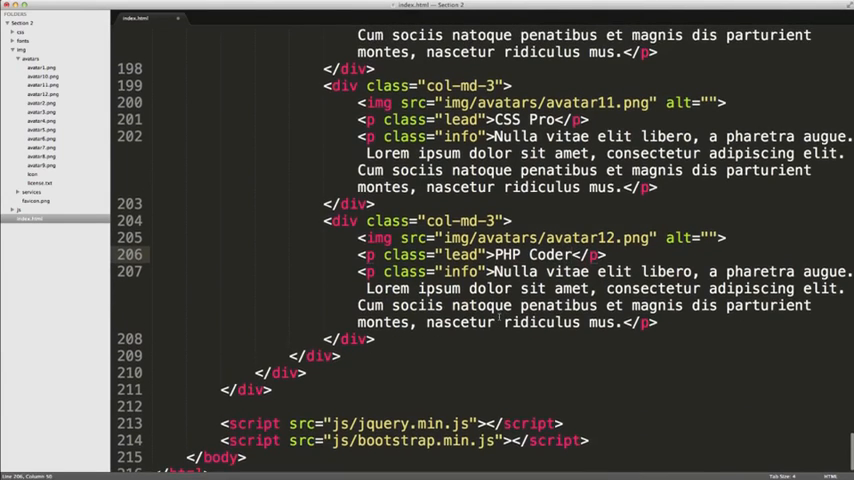
scroll(down, 3)
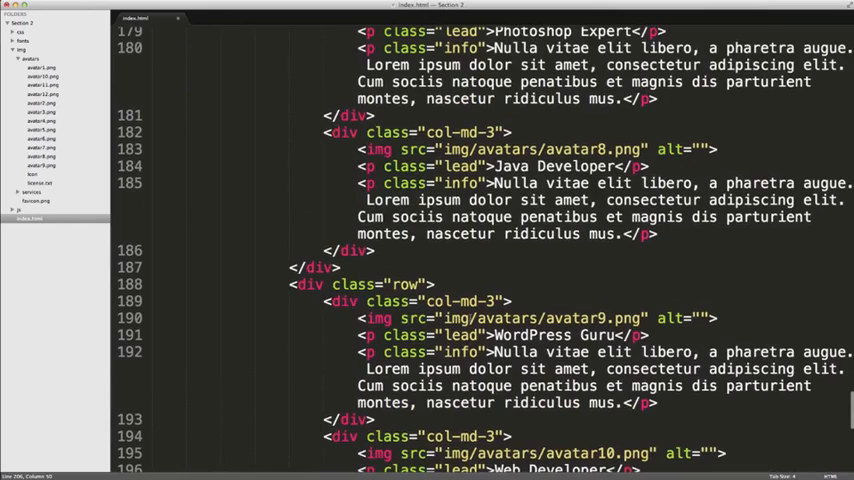
Step: Reload The Design Store page in Chrome and scroll down past Our Services
key(cmd+s)
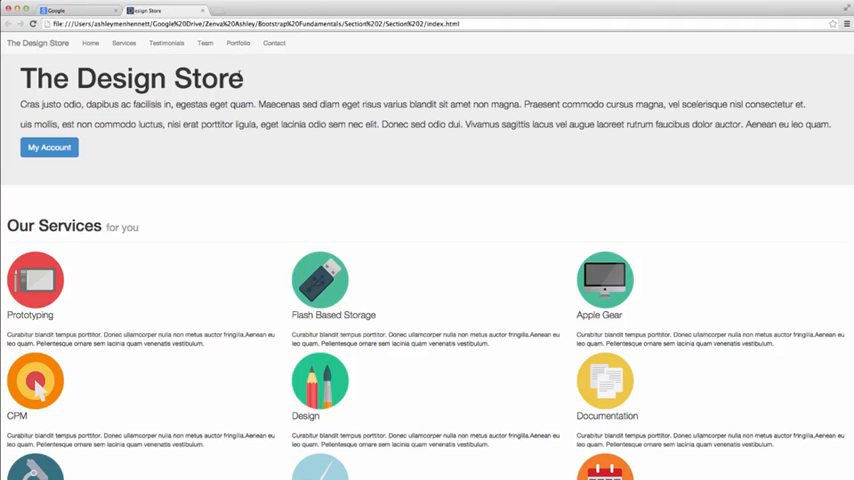
scroll(down, 3)
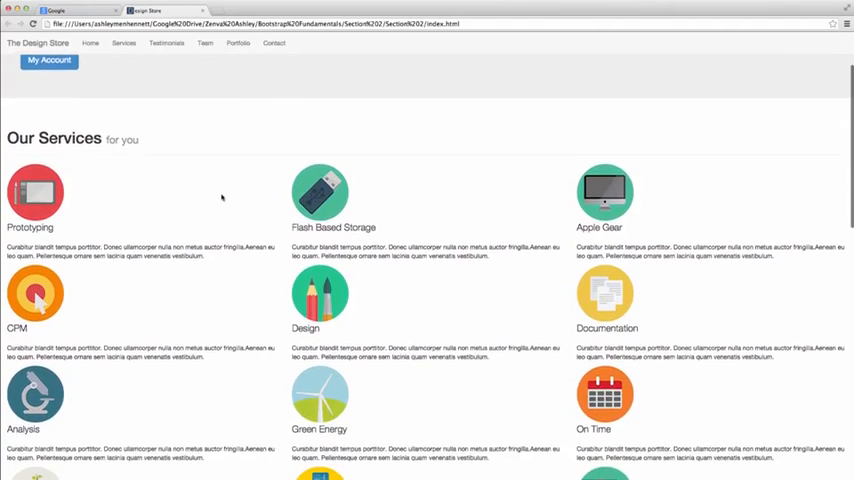
scroll(down, 3)
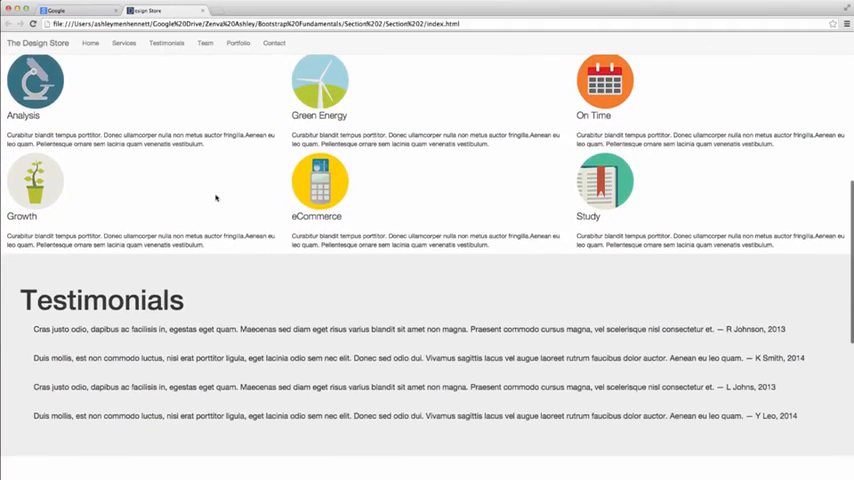
scroll(down, 3)
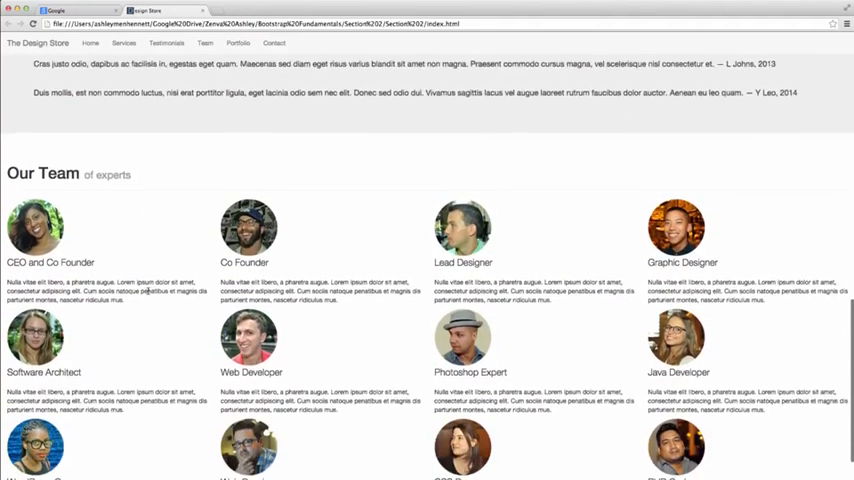
Step: Scroll to the Our Team grid showing all twelve members through PHP Coder
scroll(down, 3)
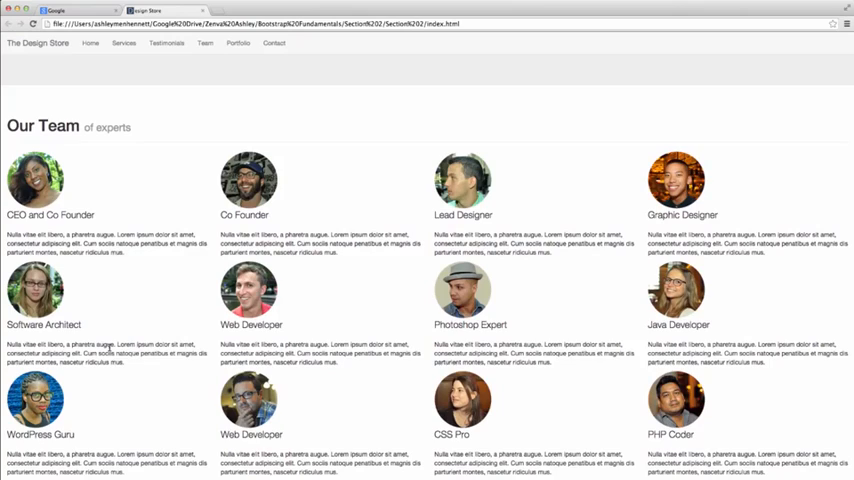
mouse_move(112, 344)
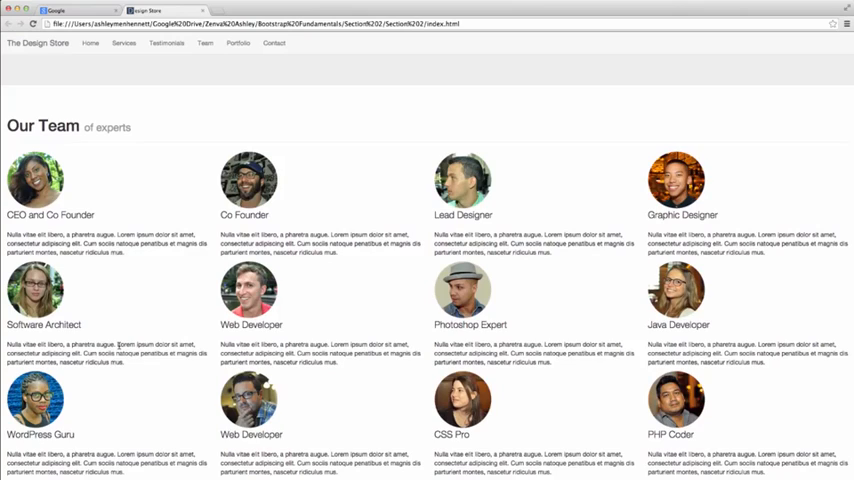